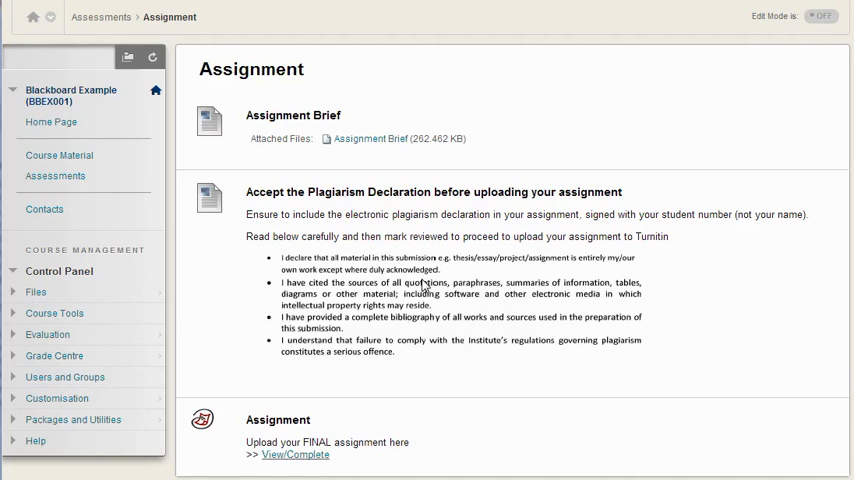
mouse_move(196, 153)
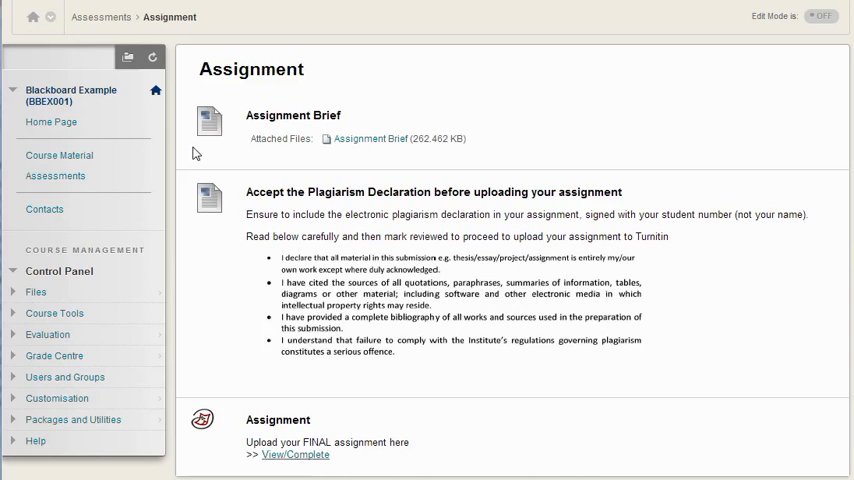
mouse_move(55, 176)
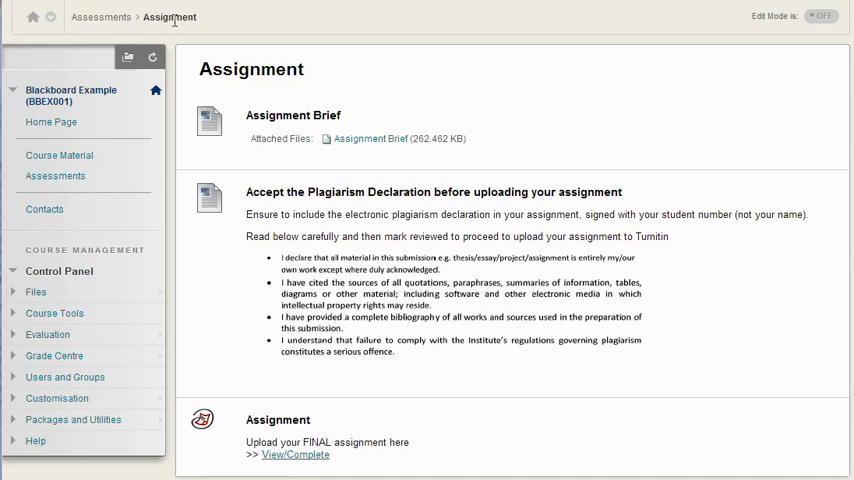
mouse_move(341, 282)
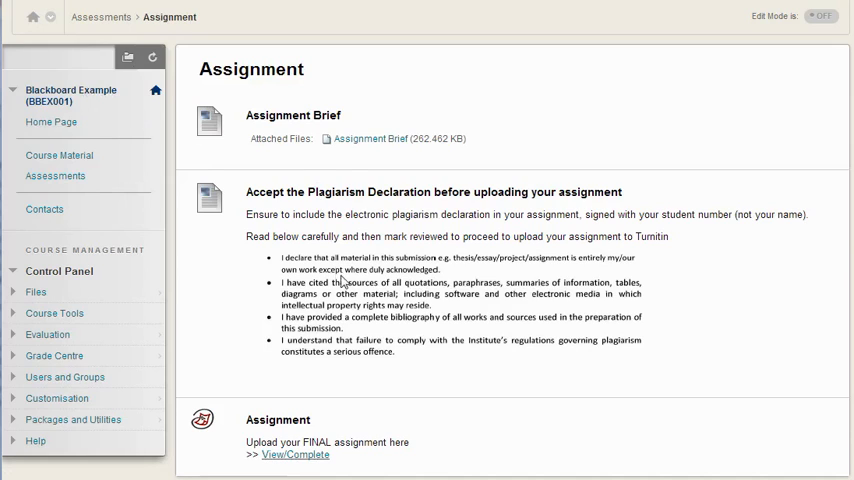
mouse_move(364, 158)
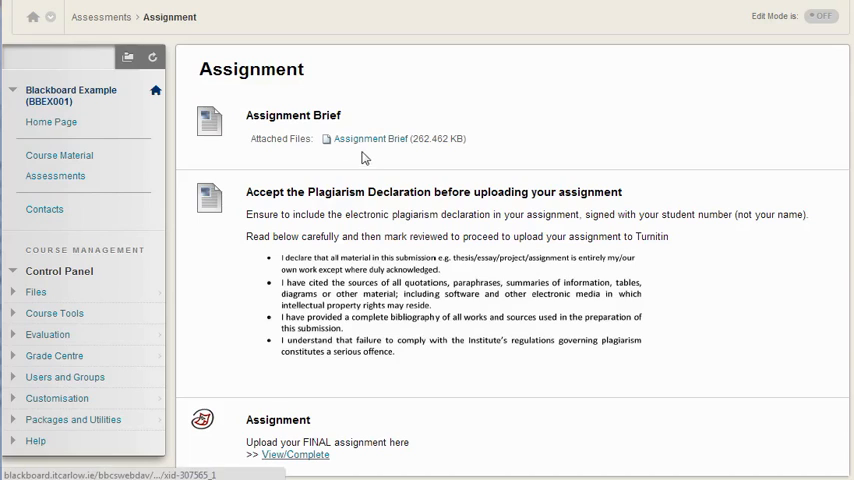
mouse_move(366, 164)
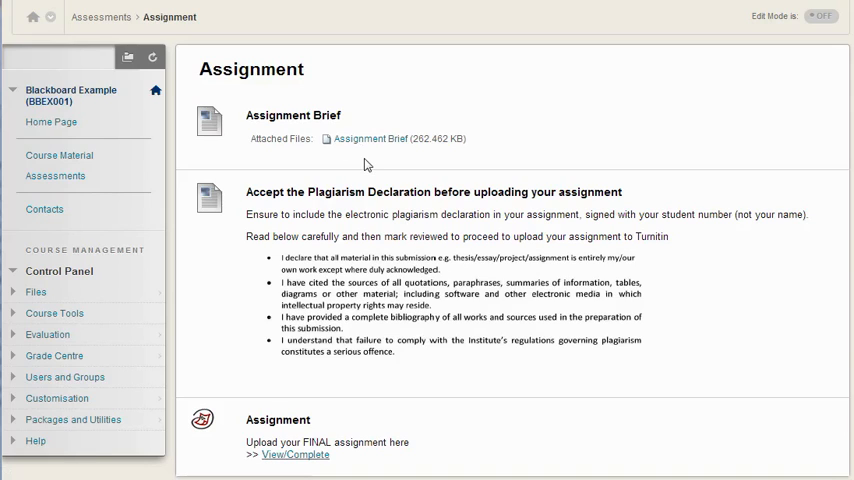
mouse_move(517, 248)
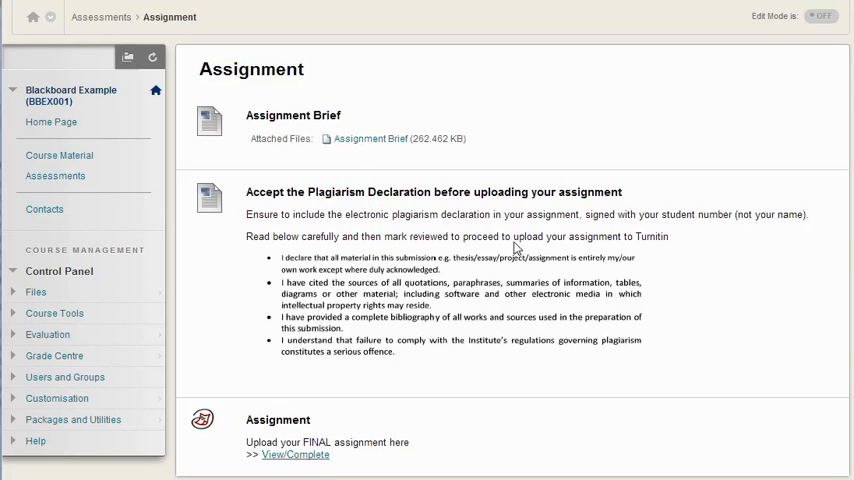
mouse_move(548, 204)
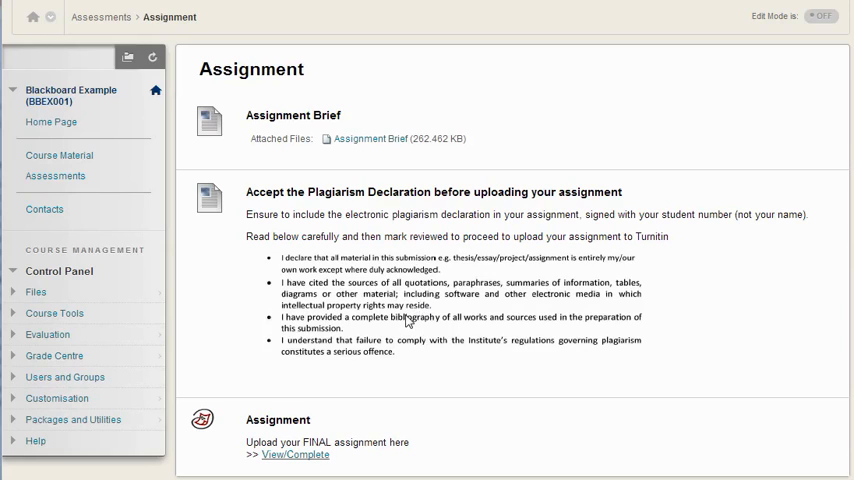
Step: With Edit Mode on, set Review Status to Enable on the Accept the Plagiarism Declaration item
click(820, 16)
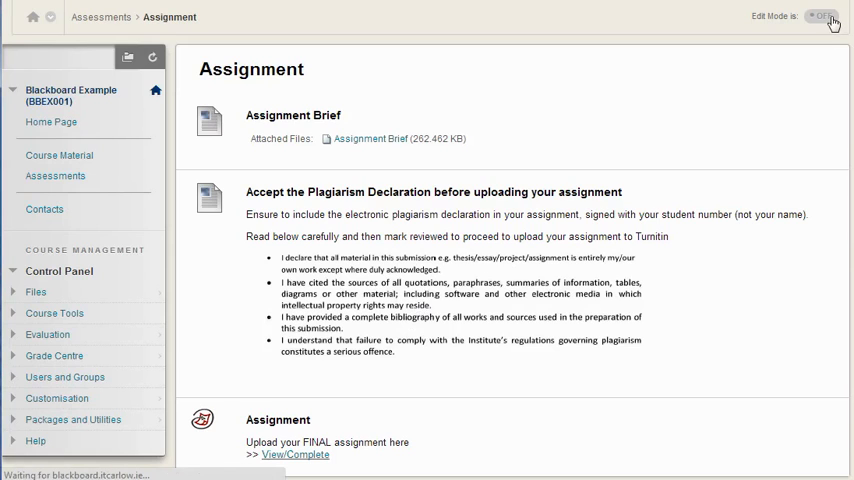
click(820, 16)
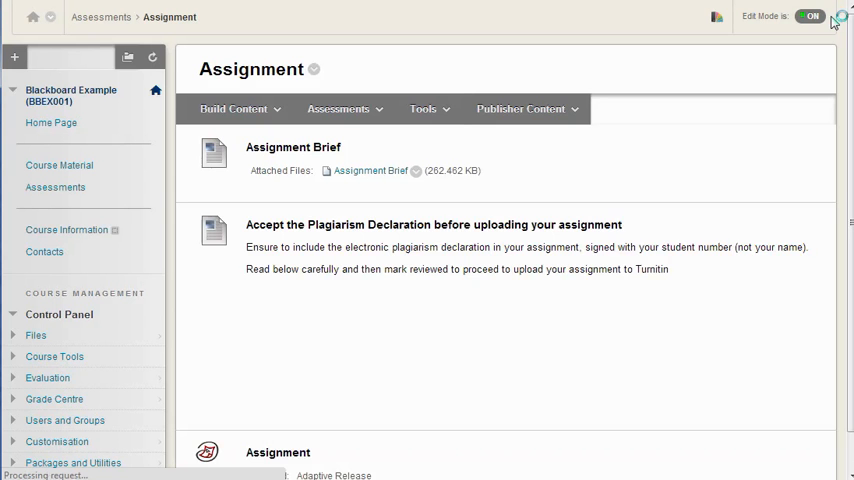
click(821, 218)
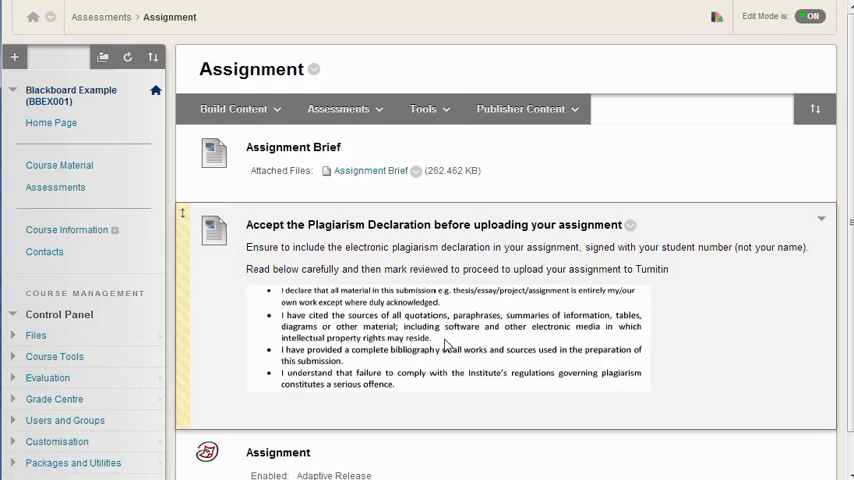
mouse_move(630, 225)
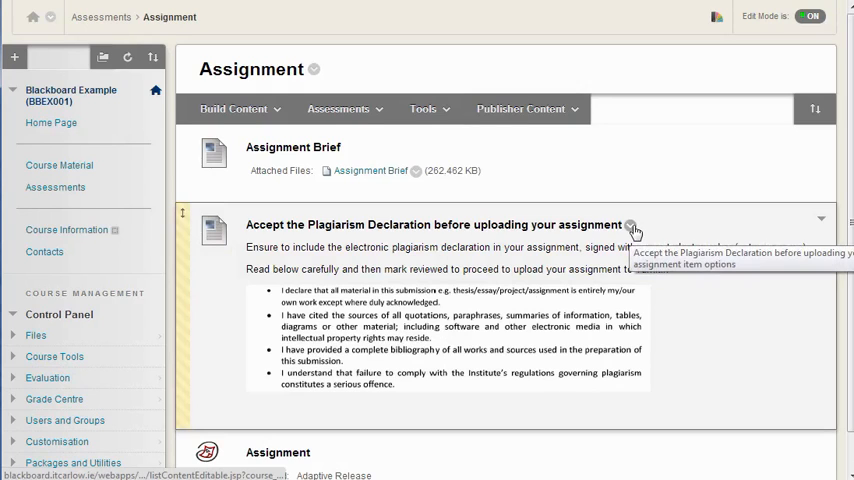
click(630, 224)
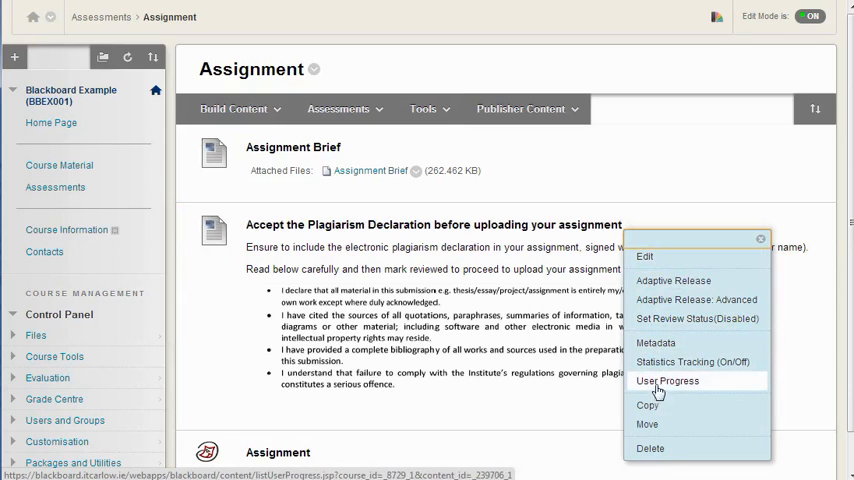
mouse_move(697, 318)
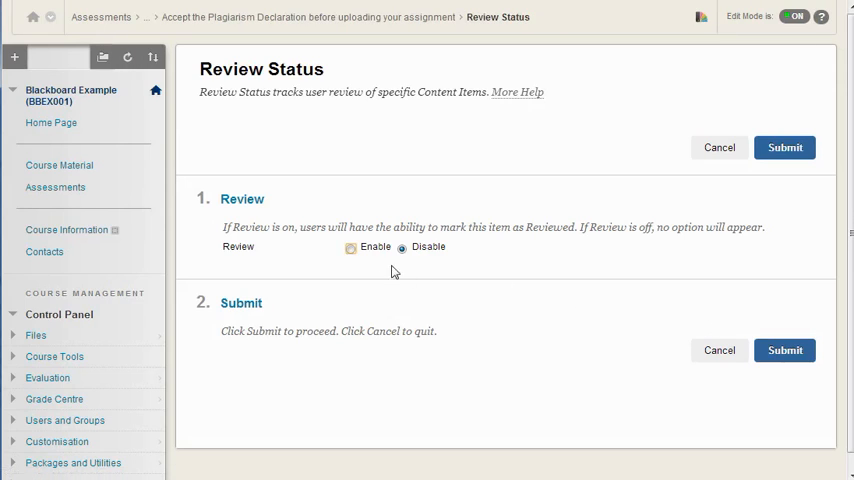
click(350, 247)
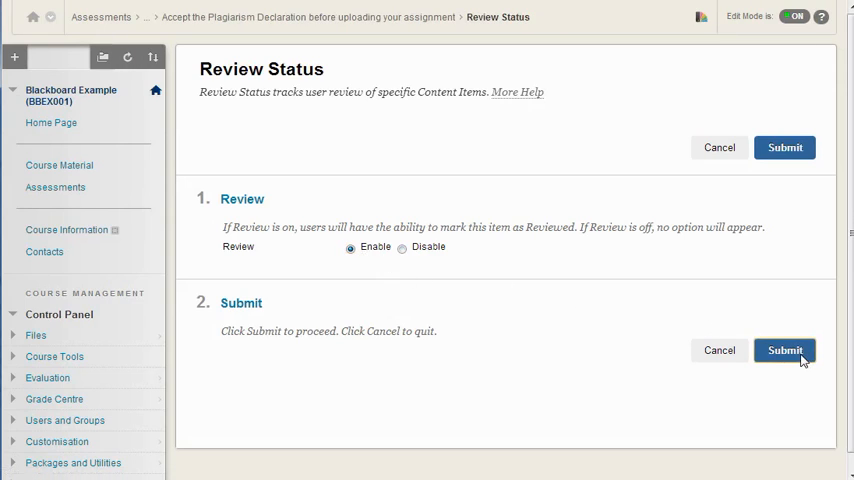
click(784, 350)
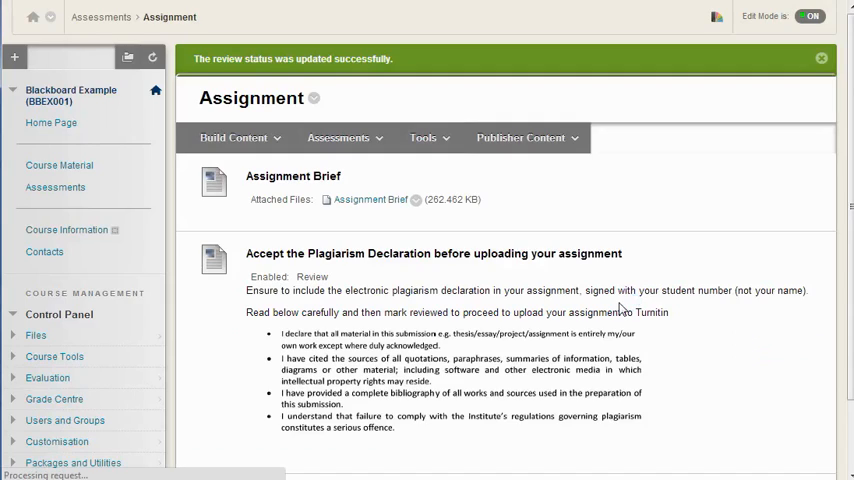
click(810, 17)
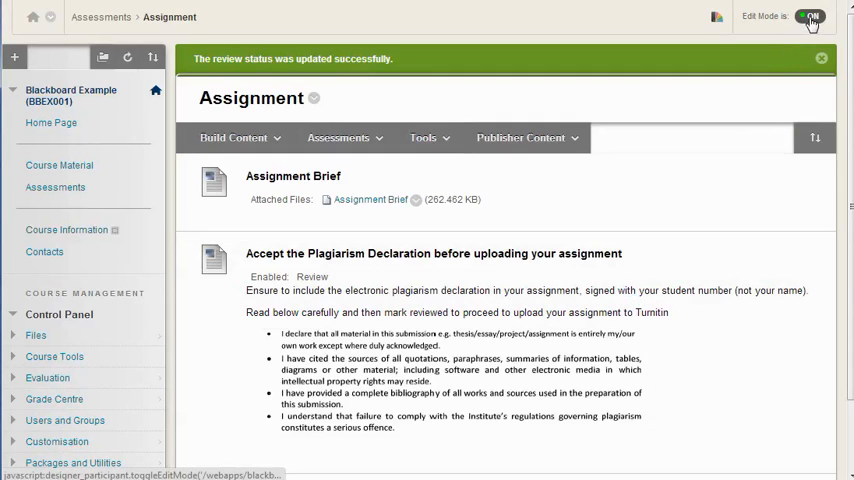
Step: View the Assignment page with editing off and check the declaration's Mark Reviewed option
click(810, 17)
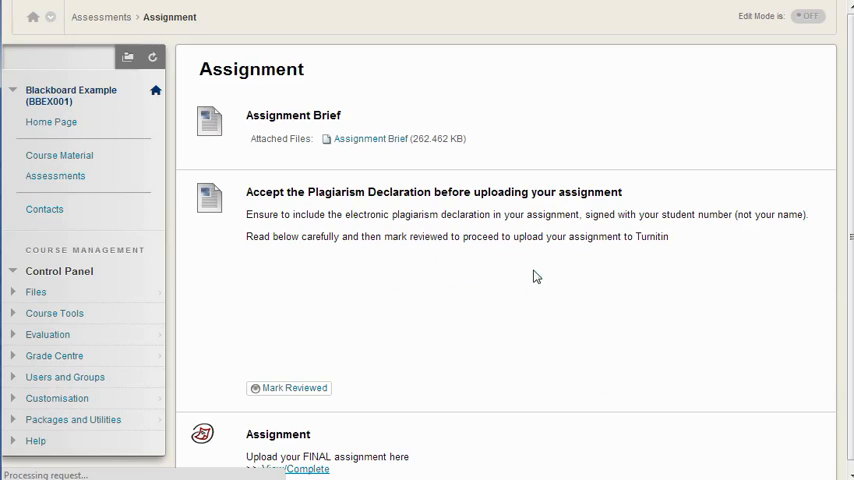
click(288, 388)
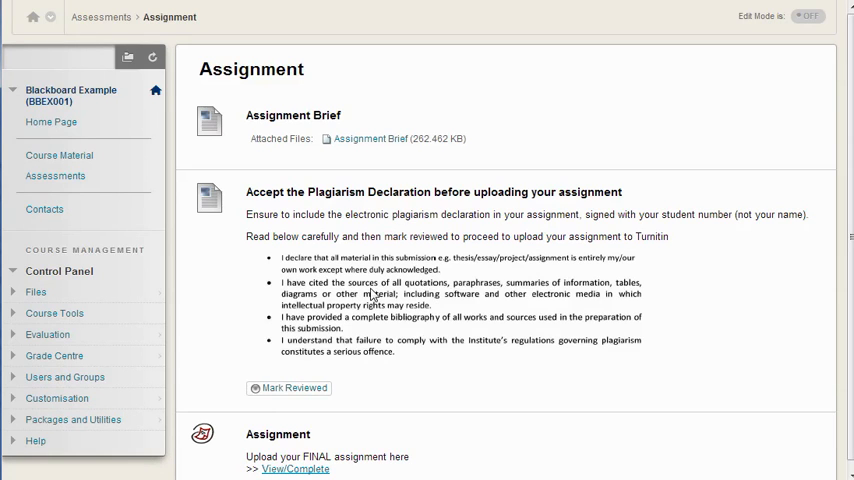
click(808, 17)
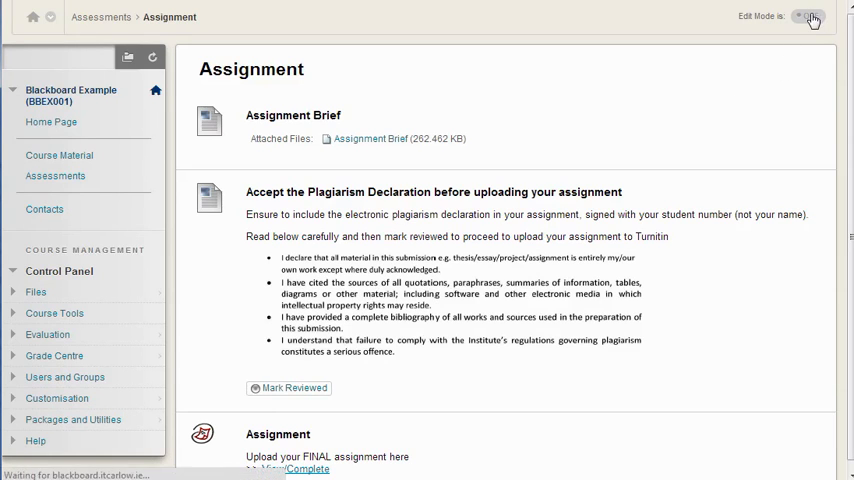
Step: Turn editing back on and scroll down to the final-upload Assignment item
click(811, 17)
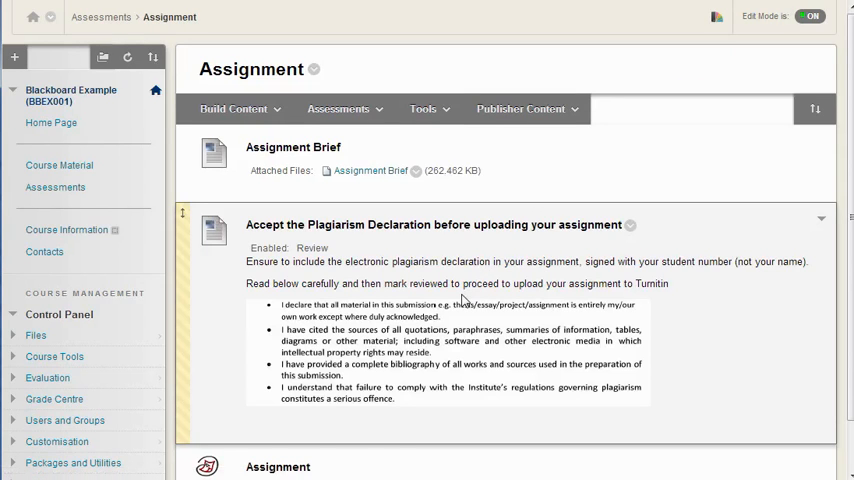
scroll(down, 3)
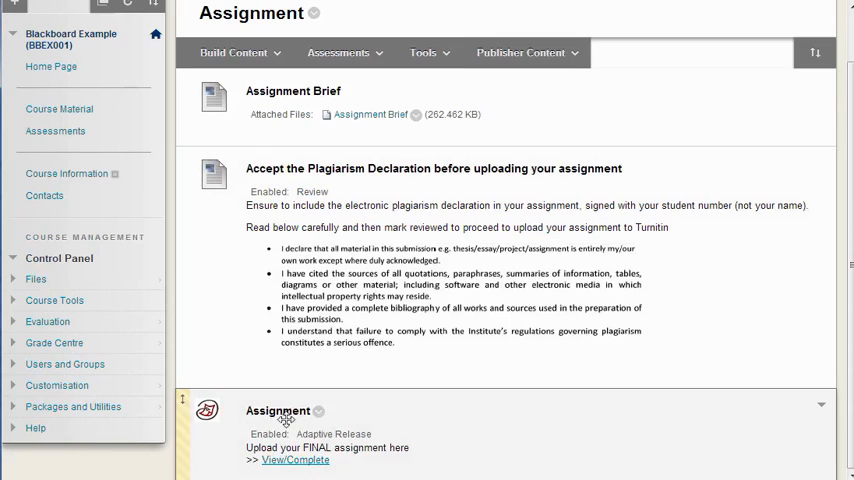
mouse_move(293, 443)
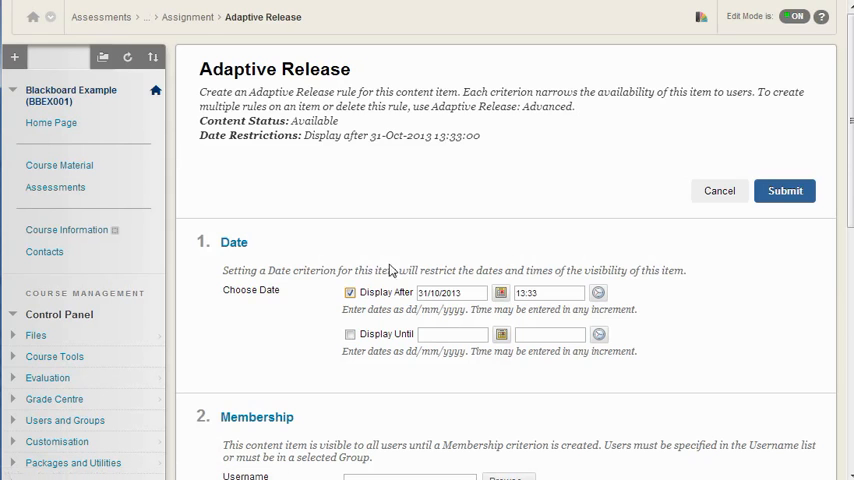
scroll(down, 3)
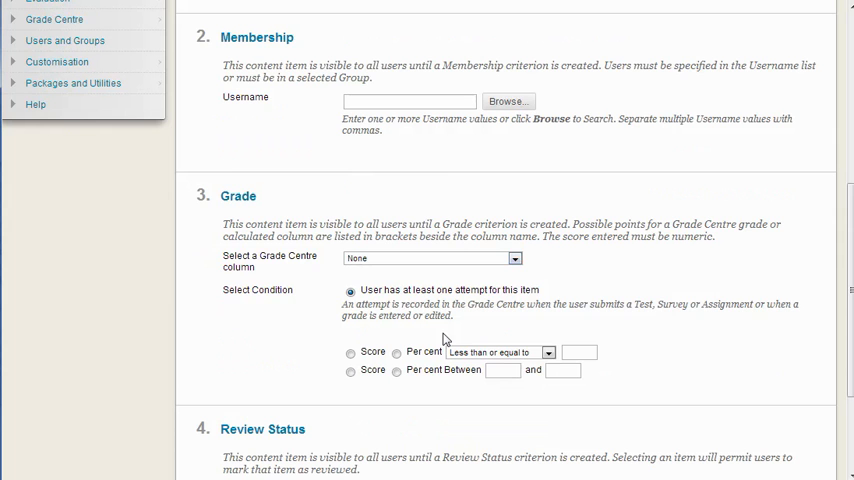
scroll(down, 3)
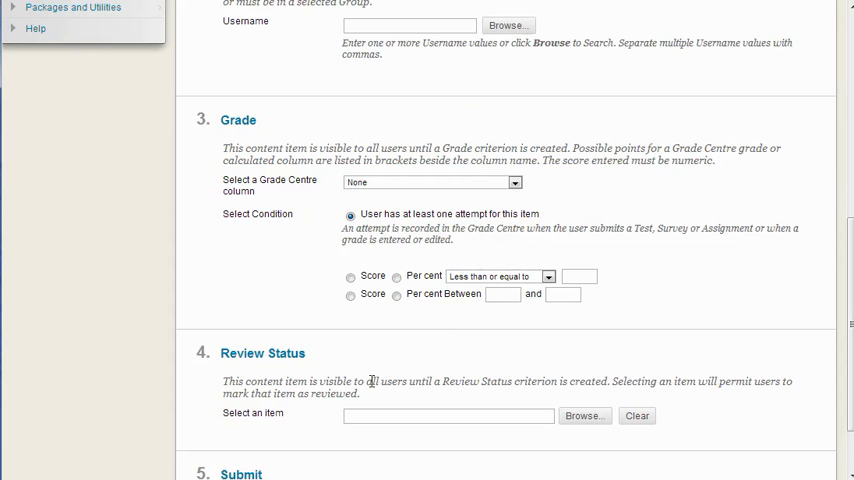
scroll(down, 3)
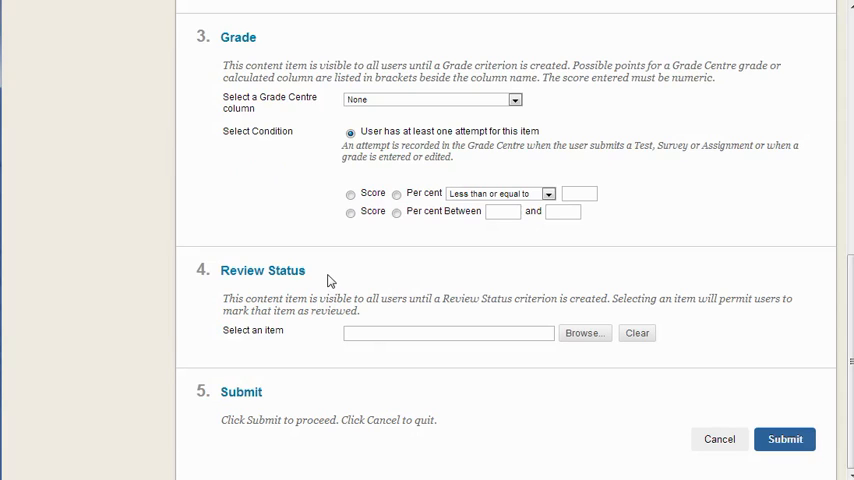
mouse_move(311, 281)
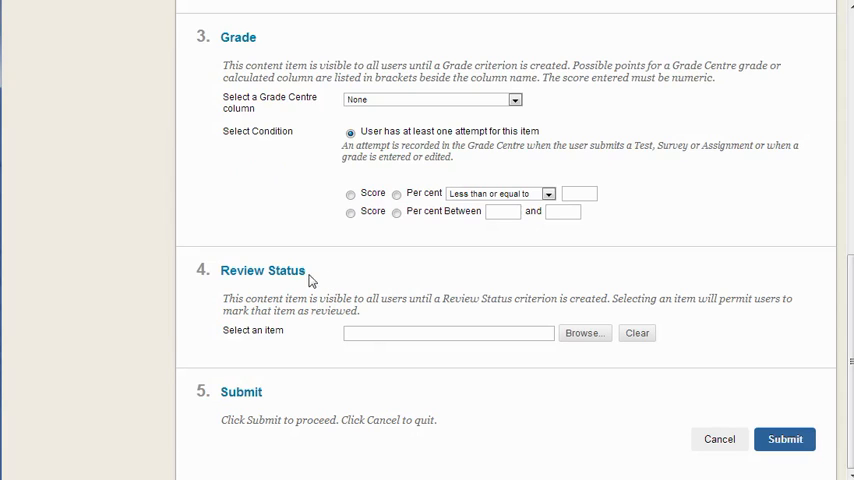
mouse_move(292, 272)
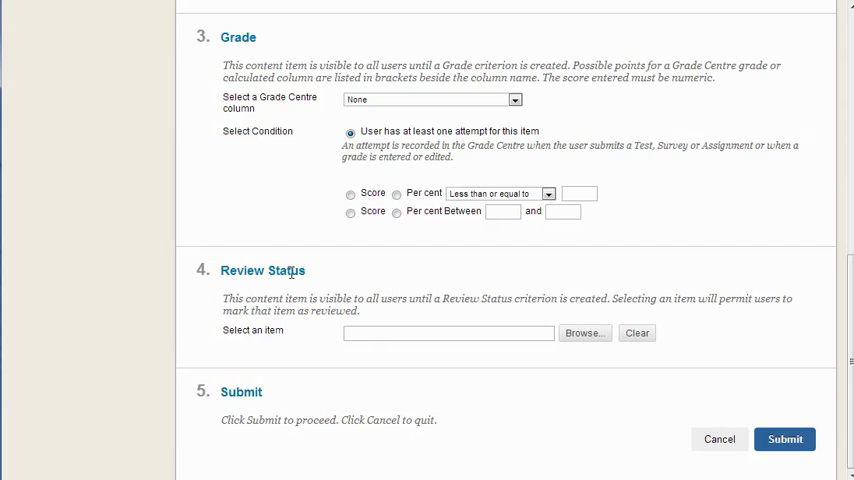
Step: Pick the Plagiarism Declaration as the Assignment's Review Status criterion, submit and confirm
click(584, 333)
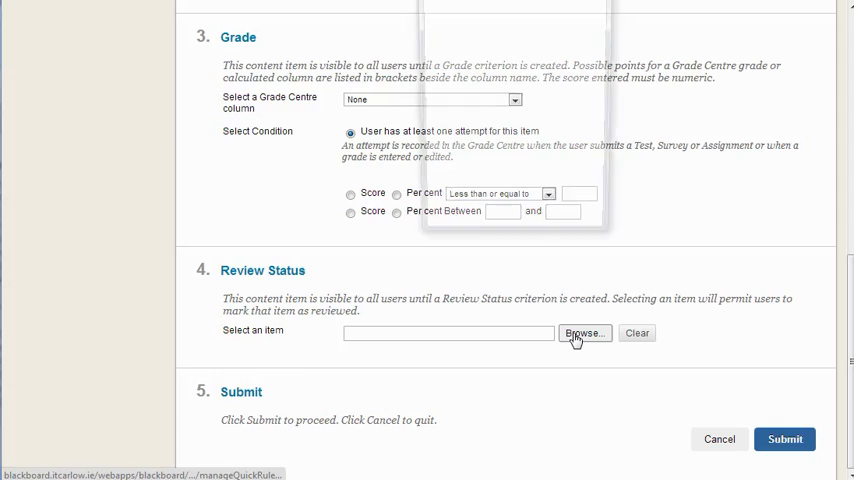
click(584, 333)
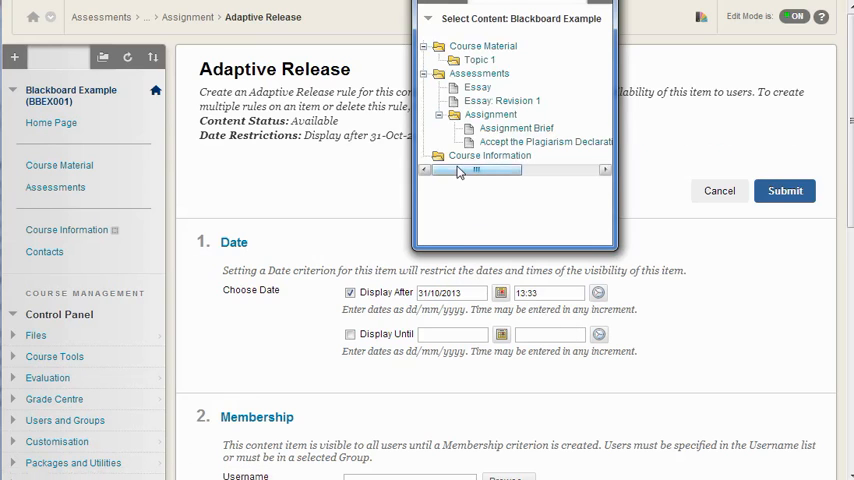
mouse_move(505, 142)
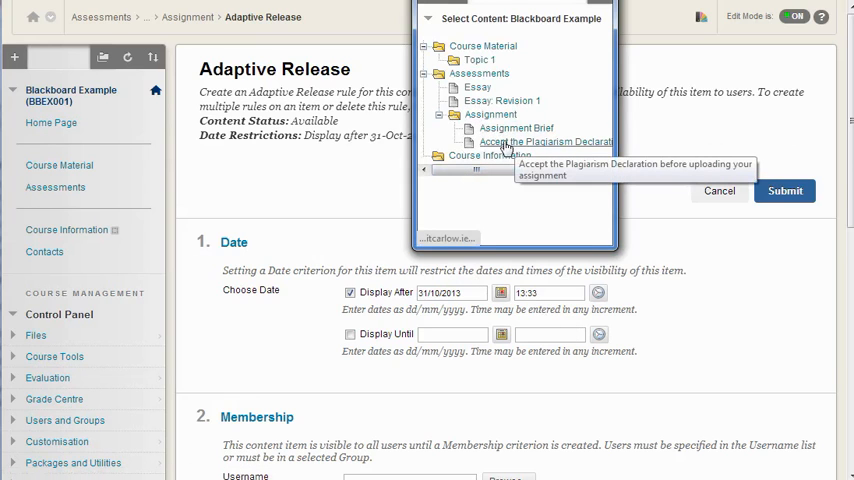
mouse_move(516, 128)
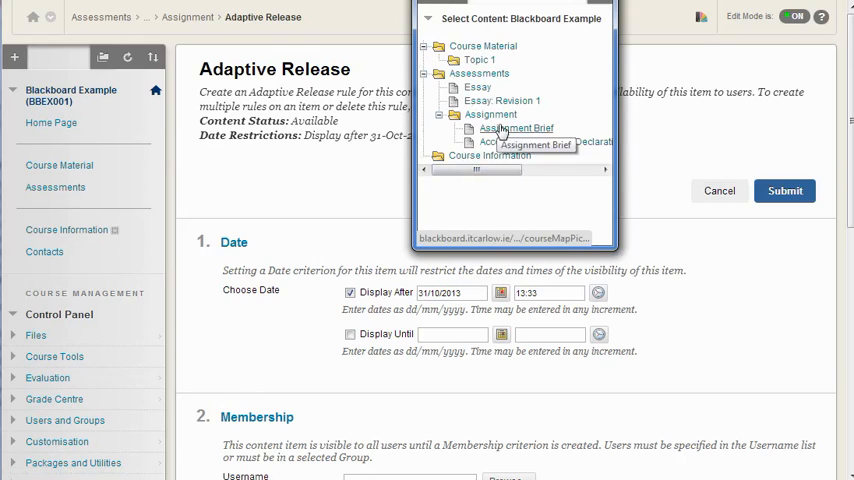
mouse_move(520, 143)
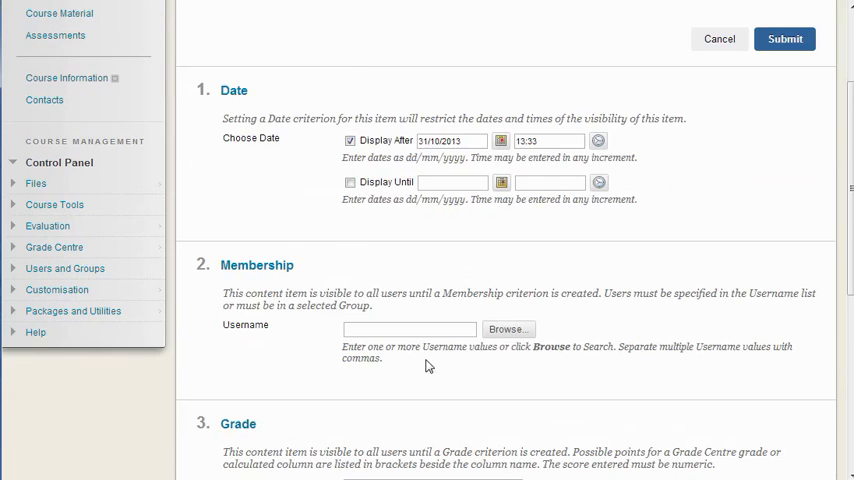
scroll(down, 3)
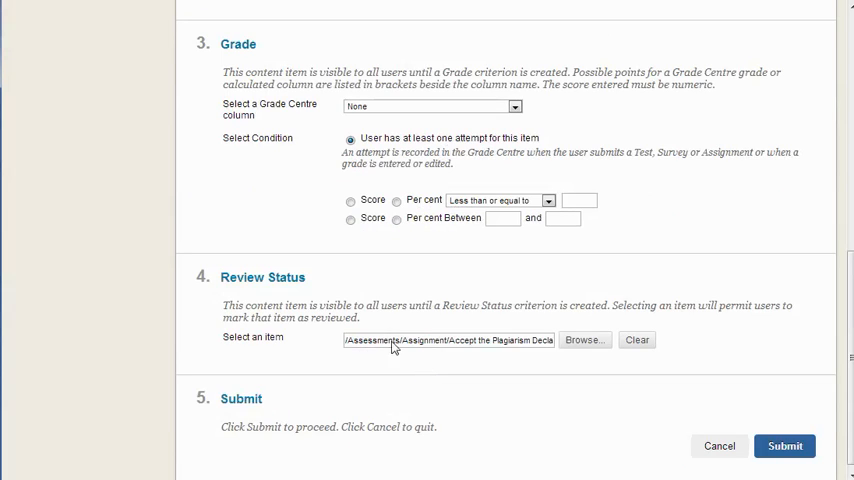
mouse_move(432, 347)
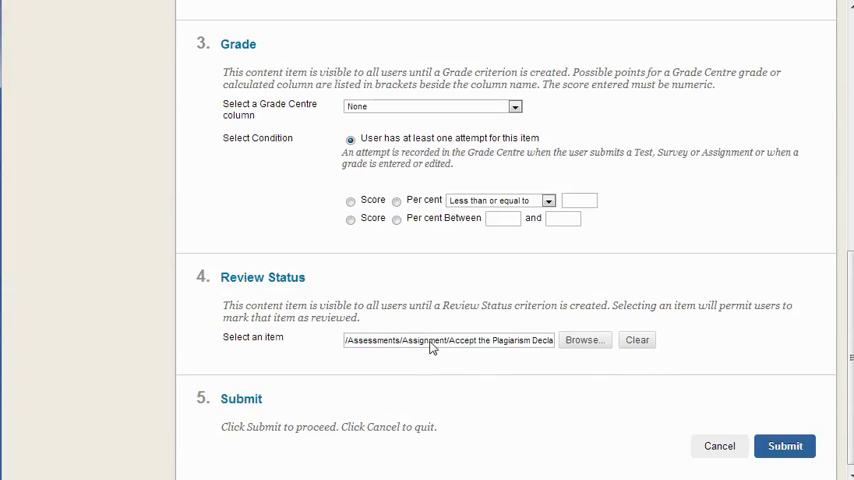
mouse_move(490, 348)
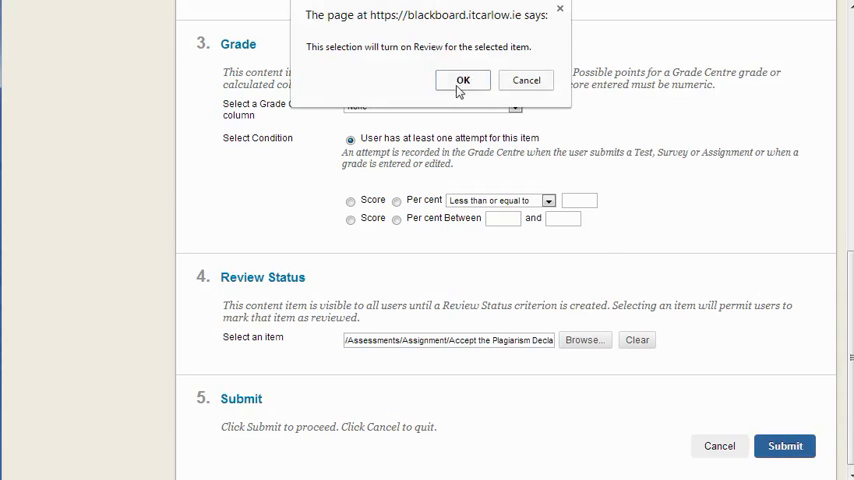
click(462, 80)
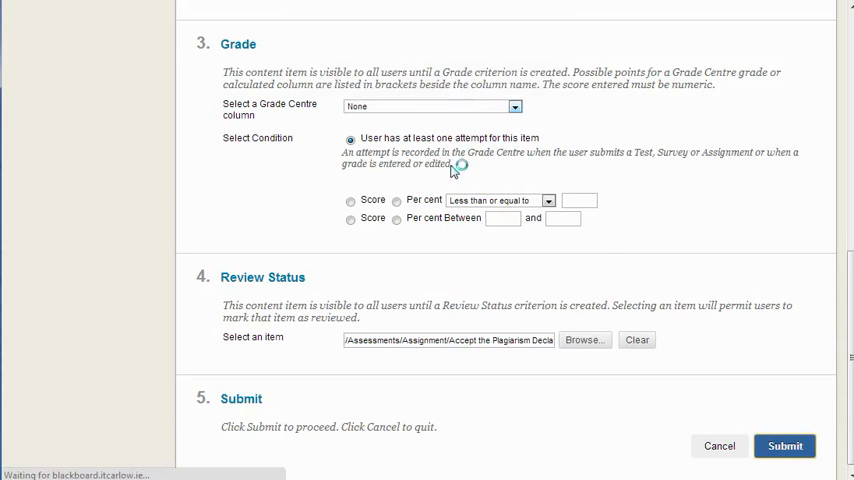
click(784, 446)
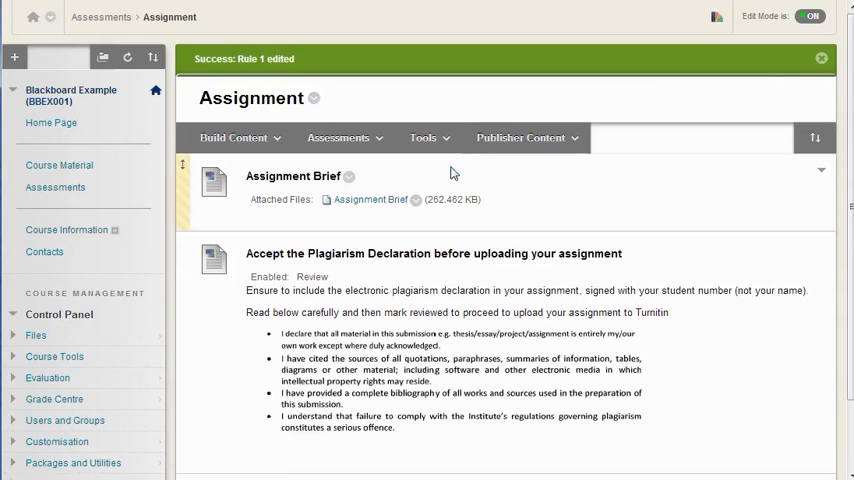
scroll(down, 3)
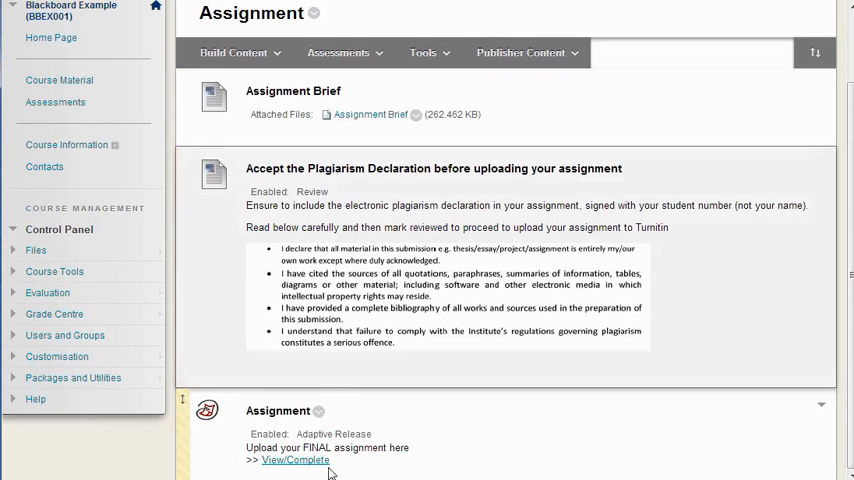
mouse_move(653, 258)
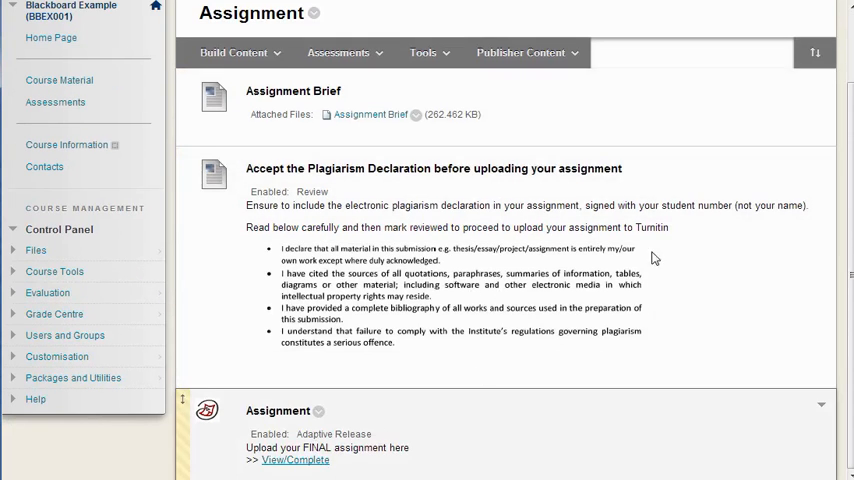
click(810, 17)
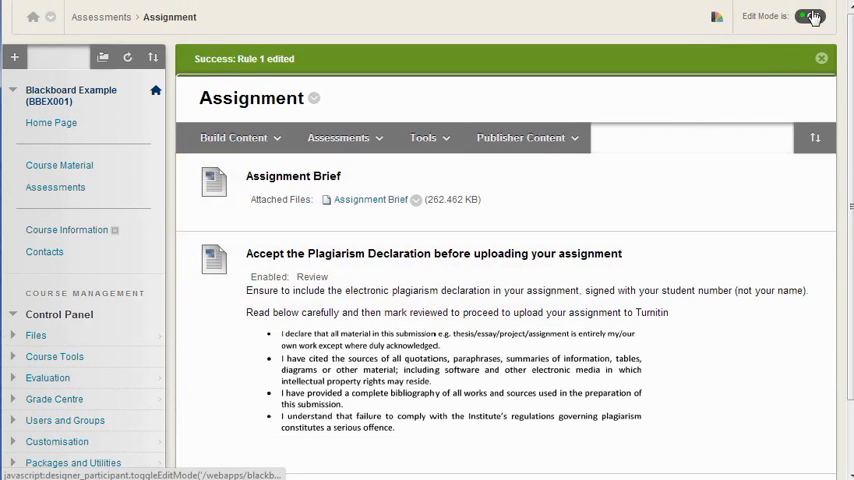
Step: With editing off, mark the plagiarism declaration as not reviewed and confirm with OK
click(812, 16)
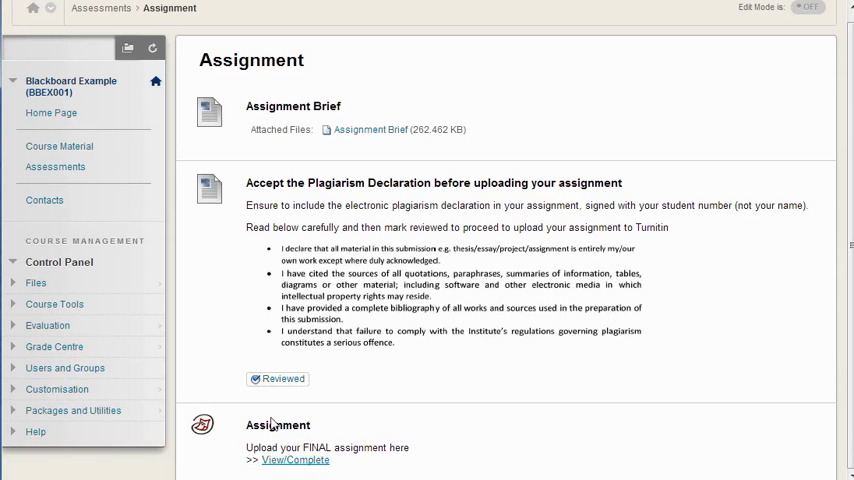
click(277, 378)
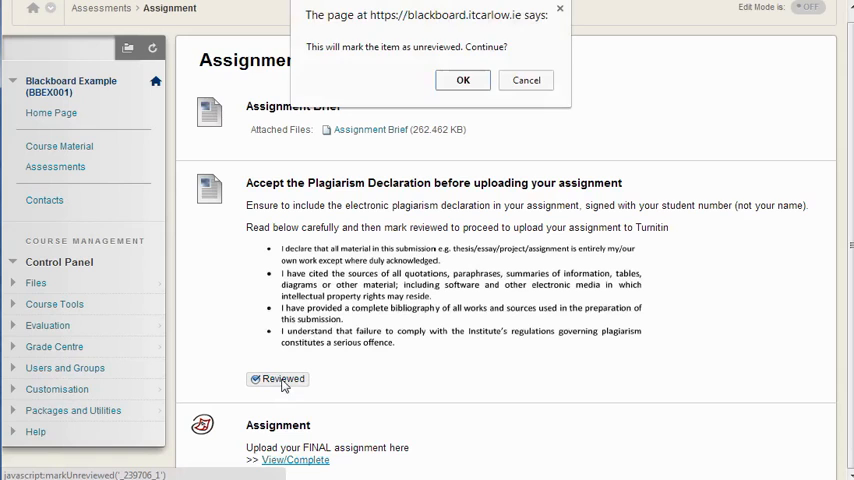
click(463, 80)
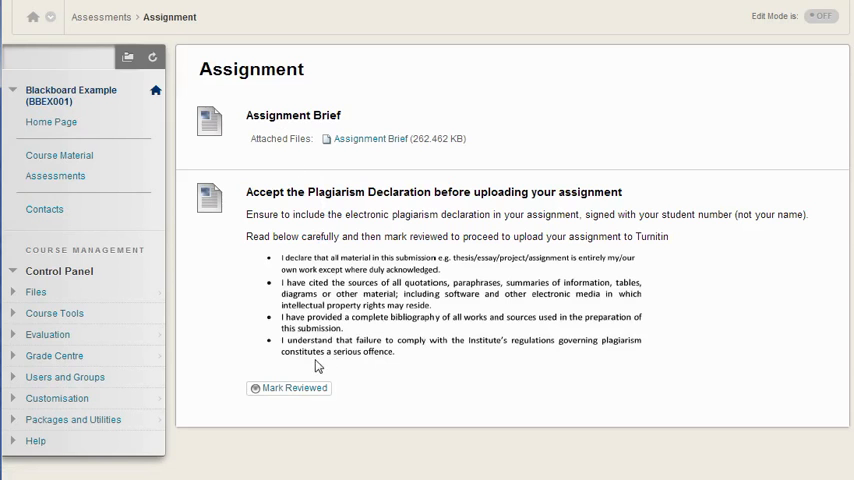
mouse_move(273, 450)
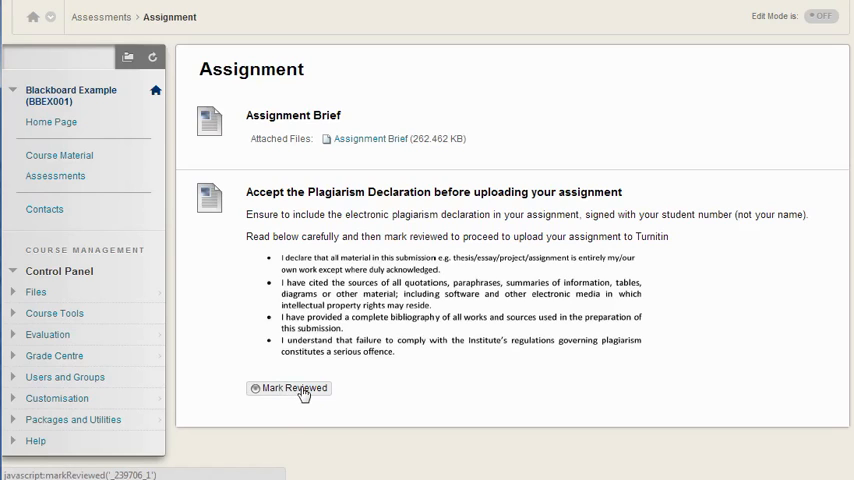
mouse_move(773, 70)
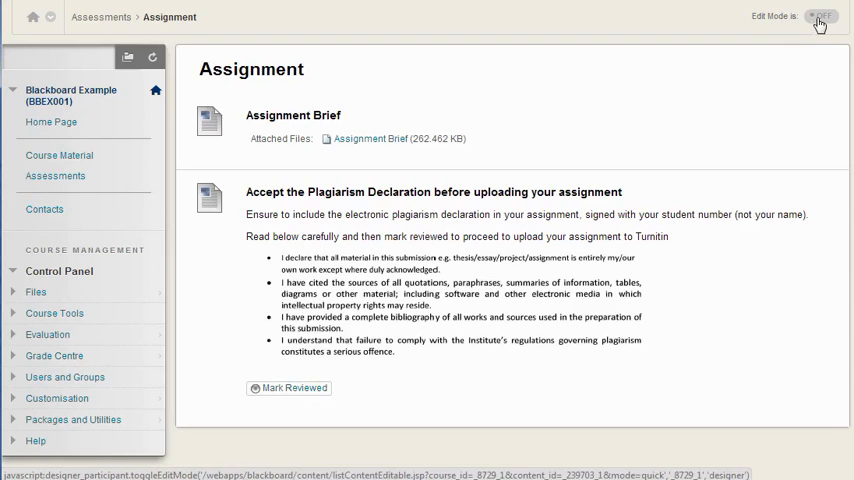
Step: With editing on, resubmit the Assignment's adaptive release rule unchanged
click(819, 17)
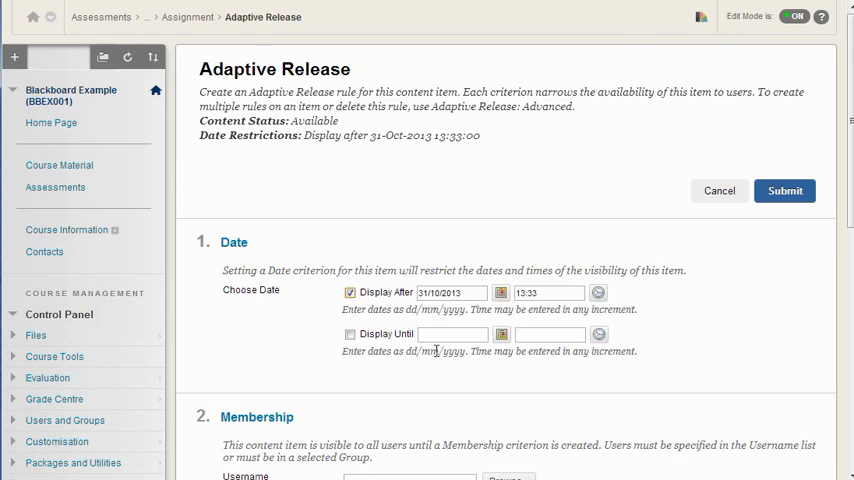
scroll(down, 3)
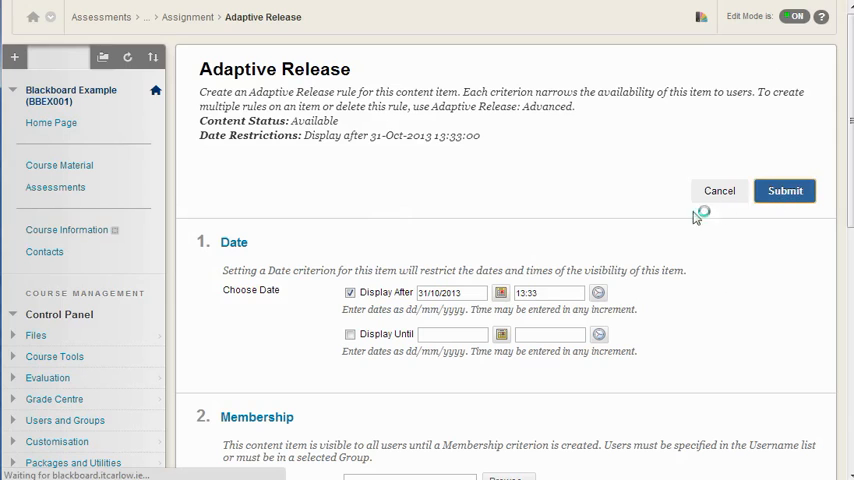
click(784, 190)
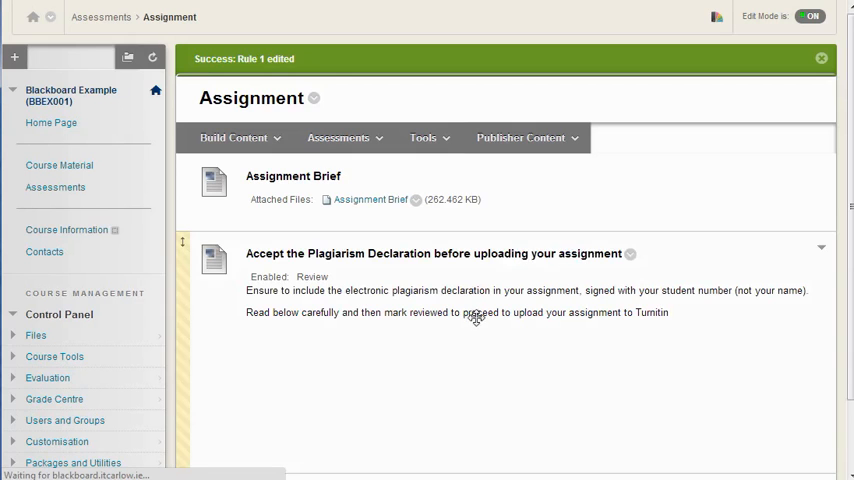
scroll(down, 3)
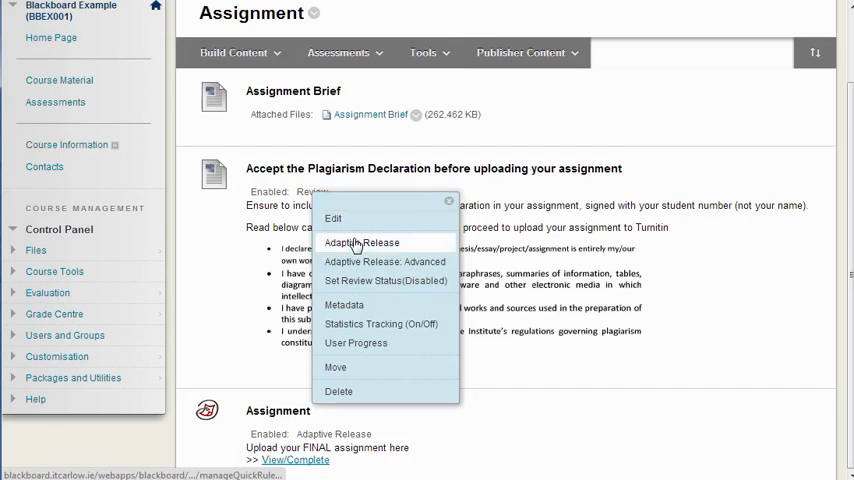
Step: Clear the Assignment's Display After date, then view the folder with editing off
click(361, 242)
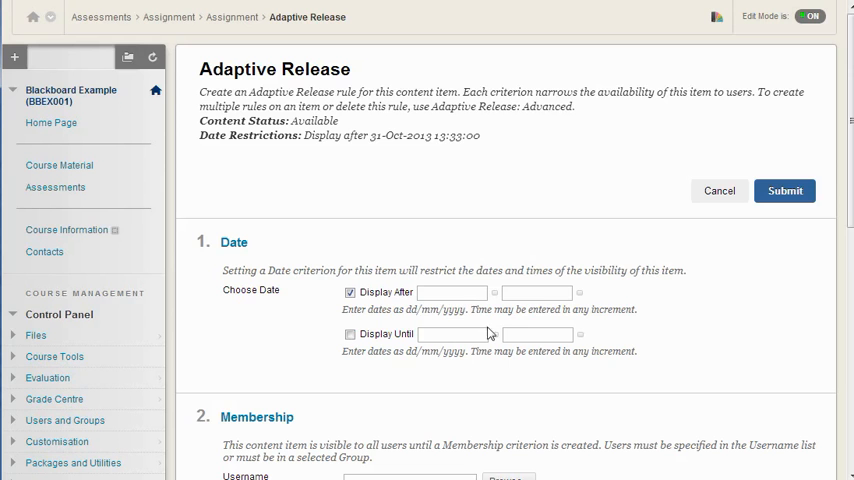
scroll(down, 3)
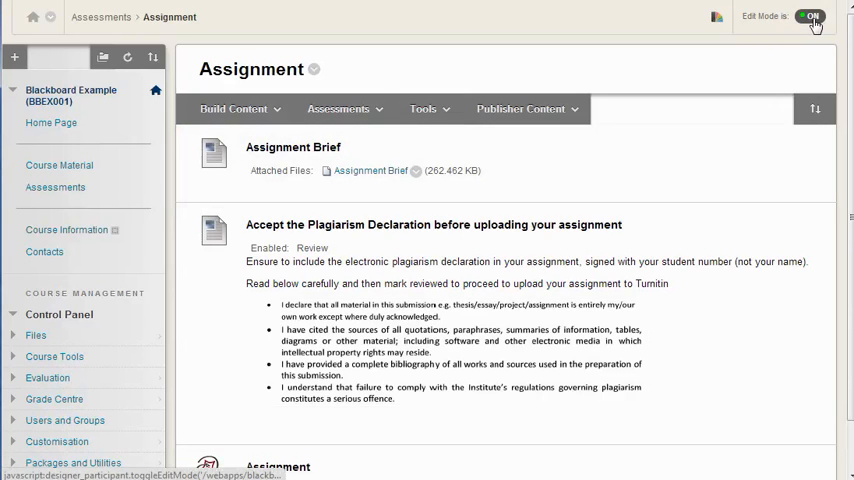
click(810, 16)
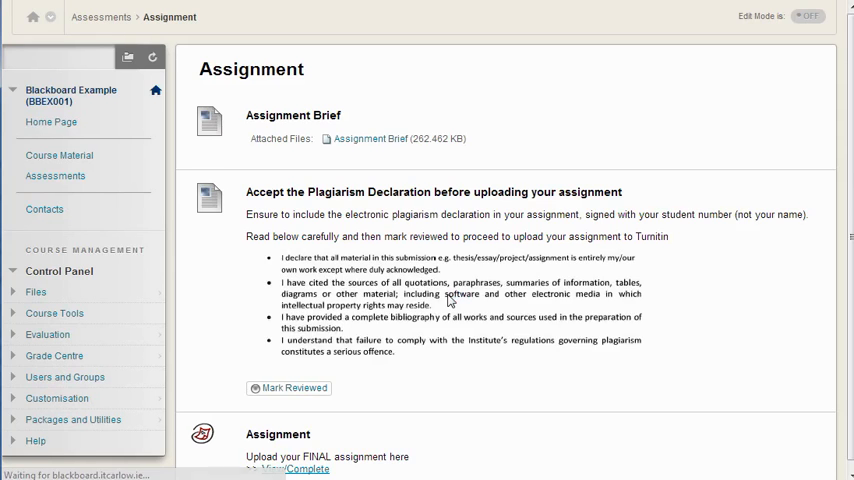